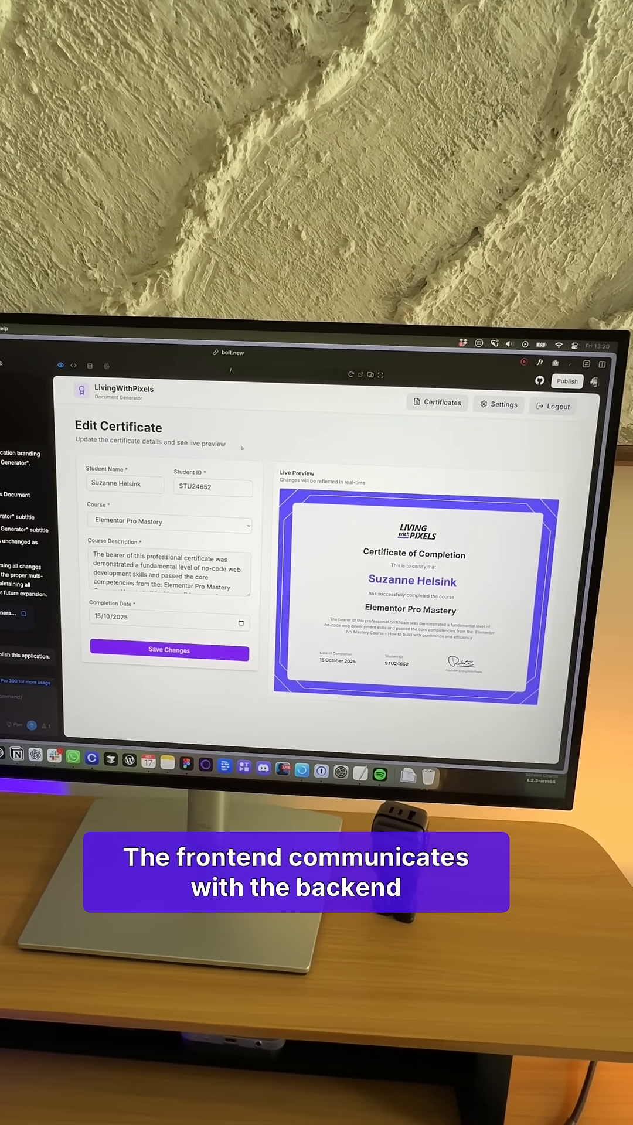
Step: Open Settings and scroll past the two courses to the change-password form
left_click(502, 405)
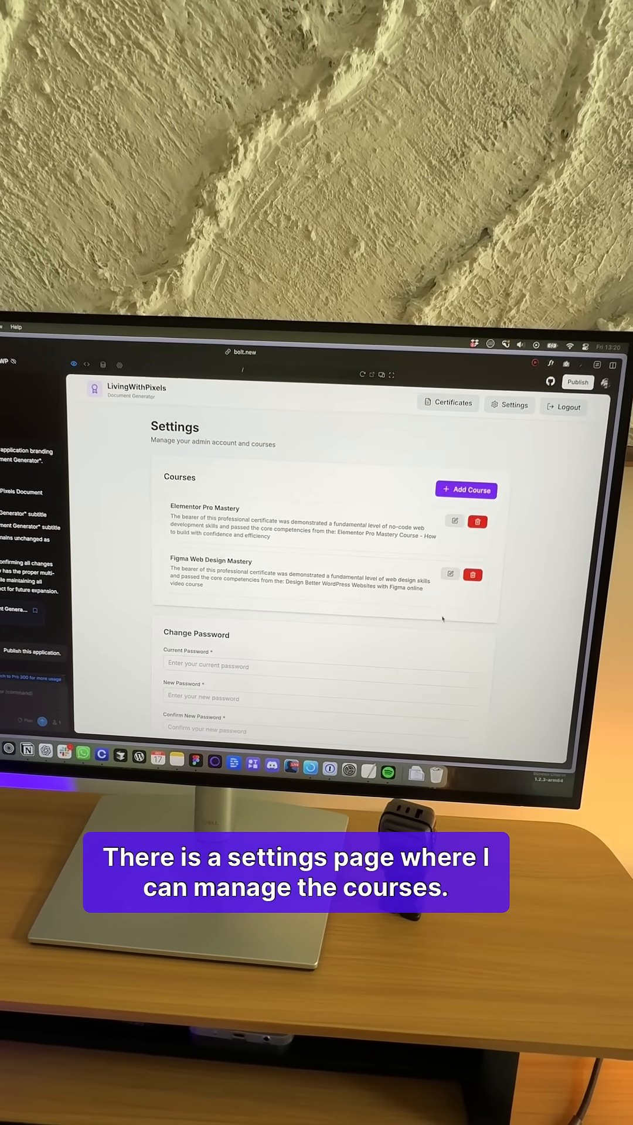
scroll("down", 3)
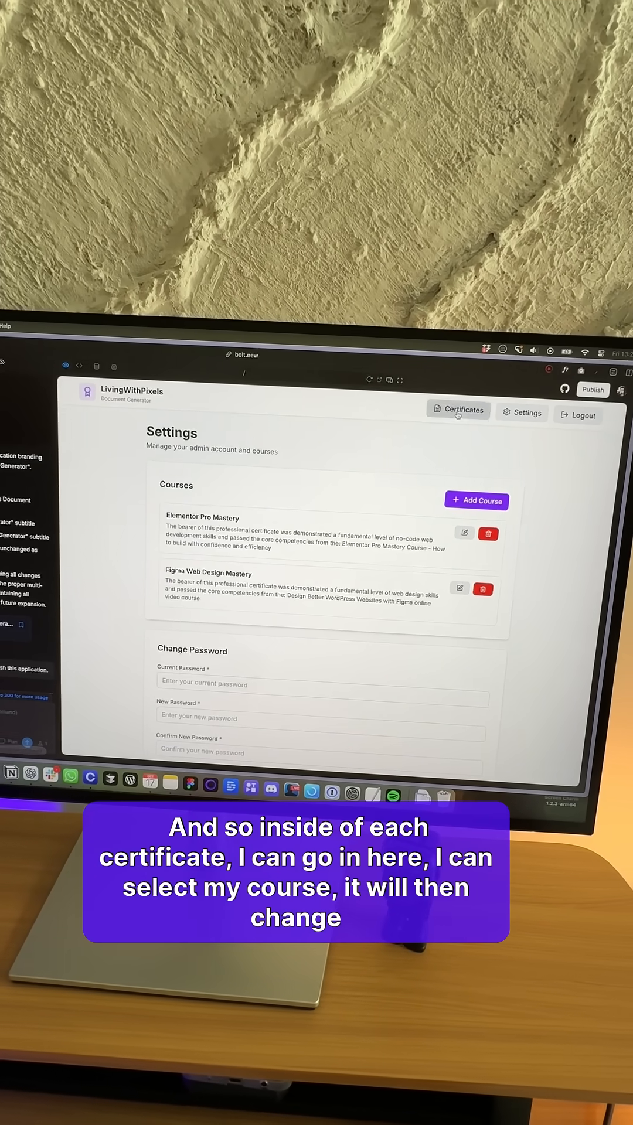
left_click(464, 589)
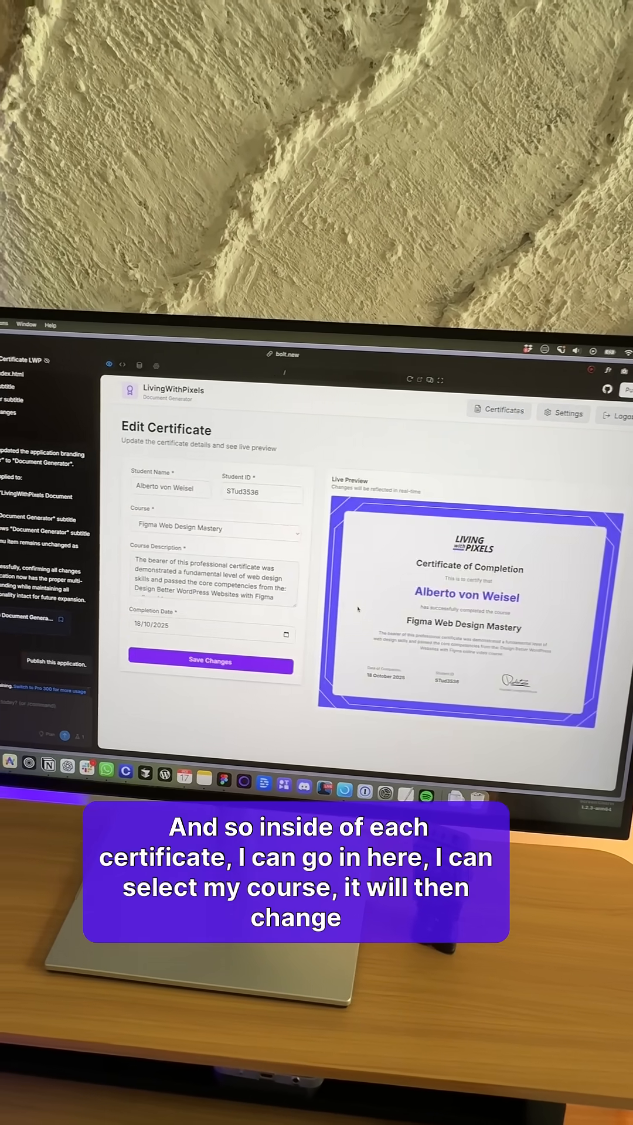
left_click(212, 528)
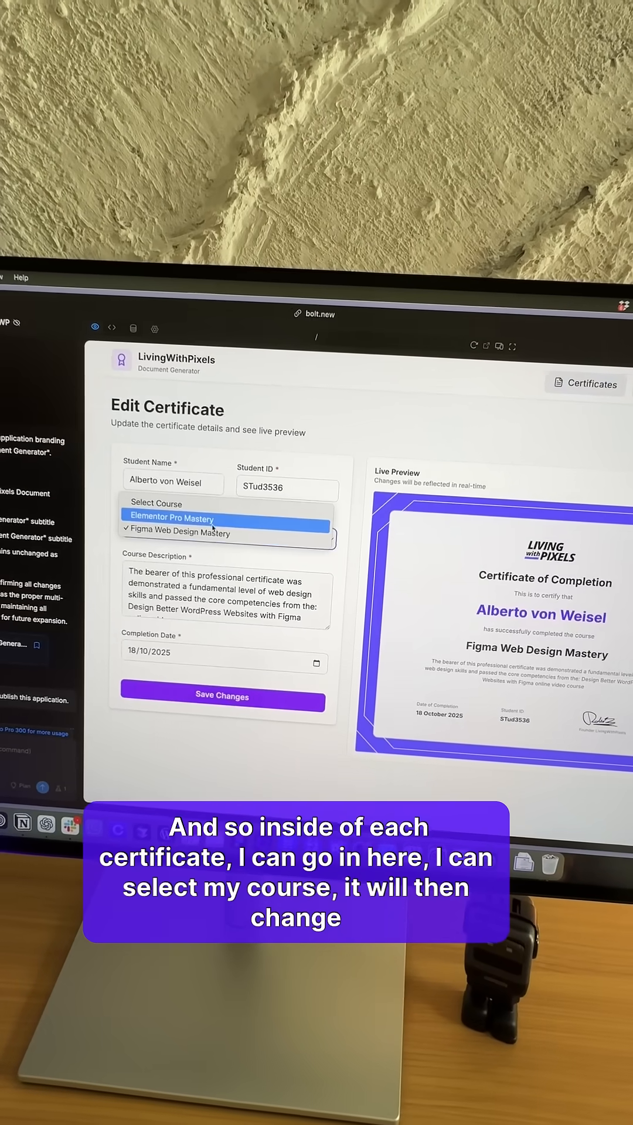
left_click(170, 518)
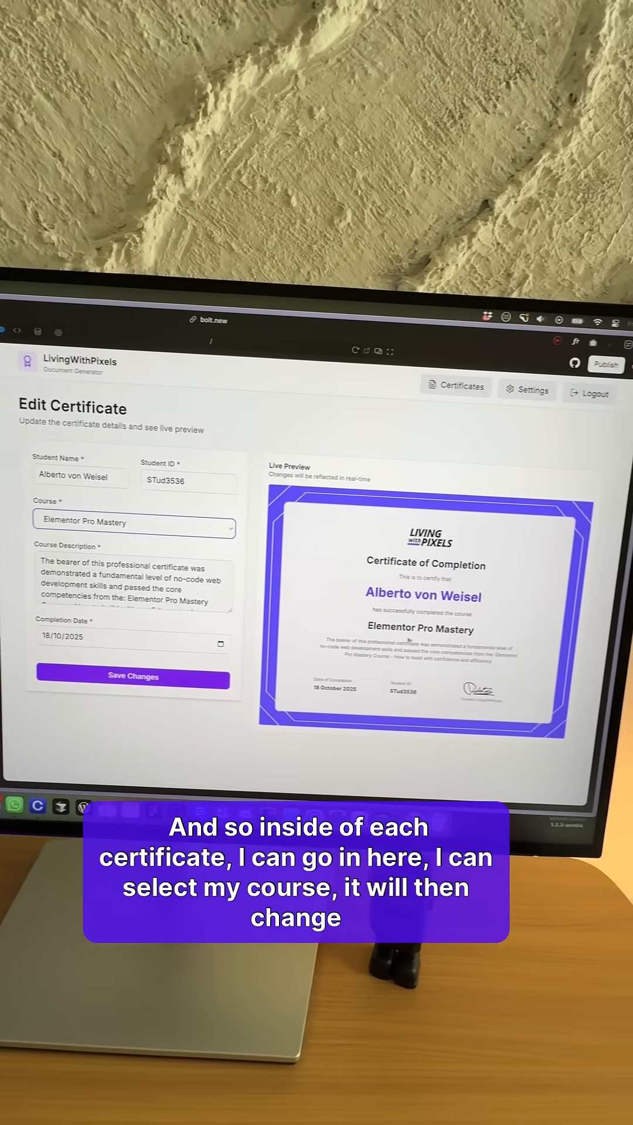